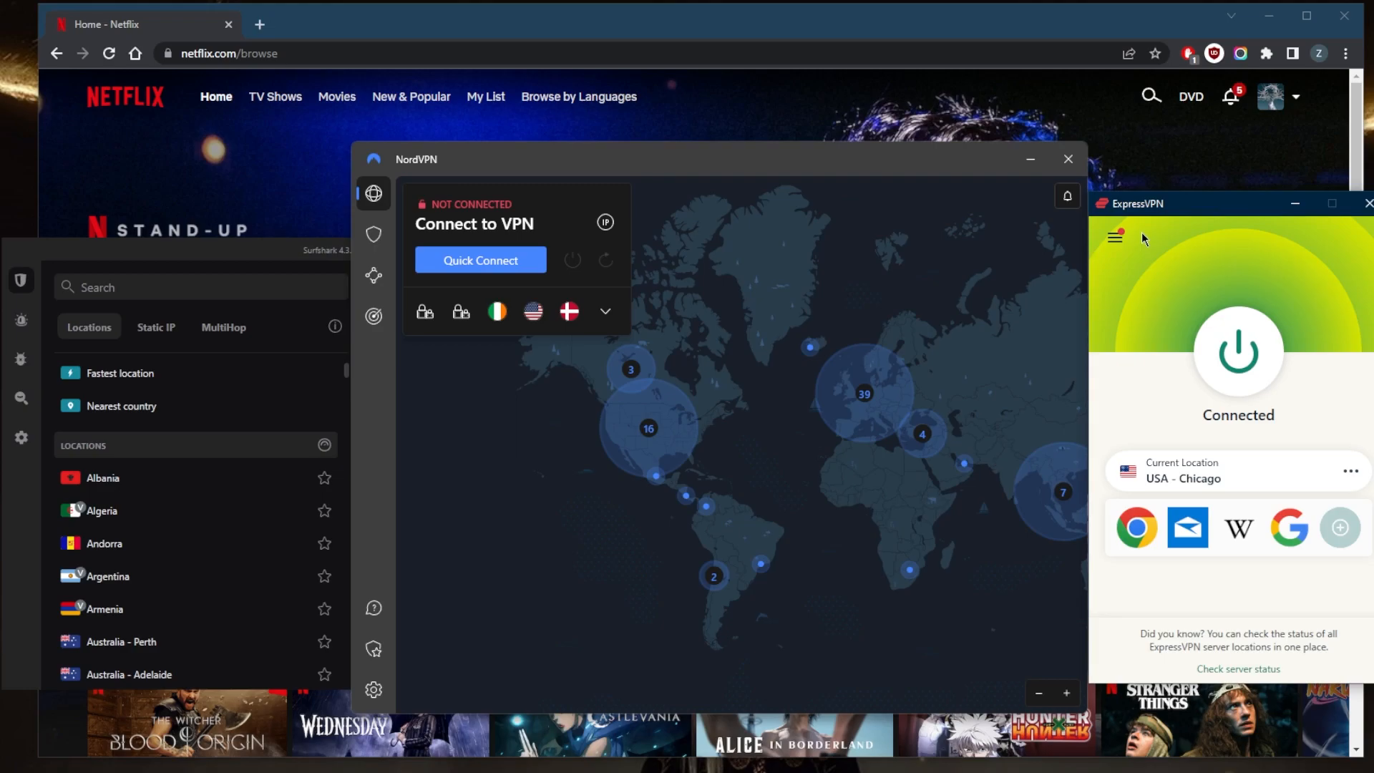
mouse_move(883, 233)
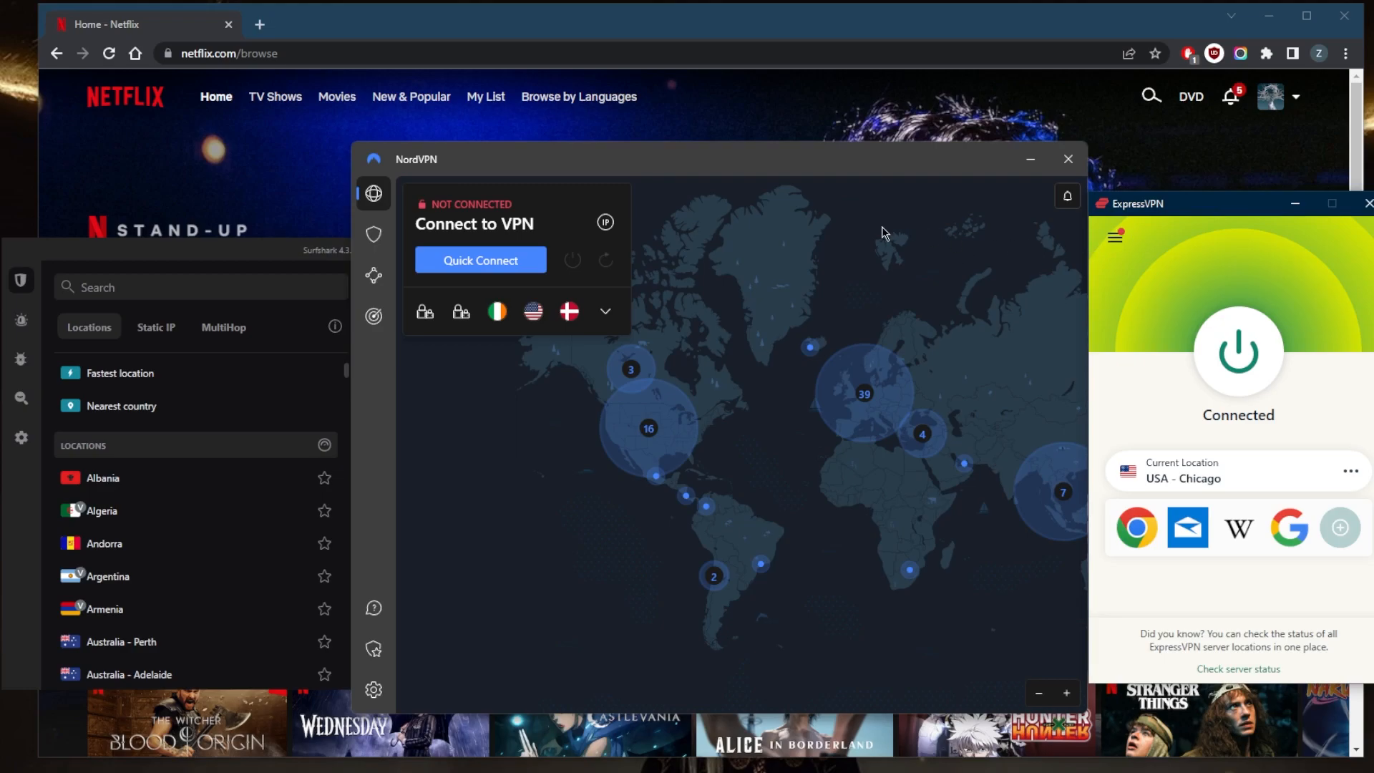
mouse_move(863, 242)
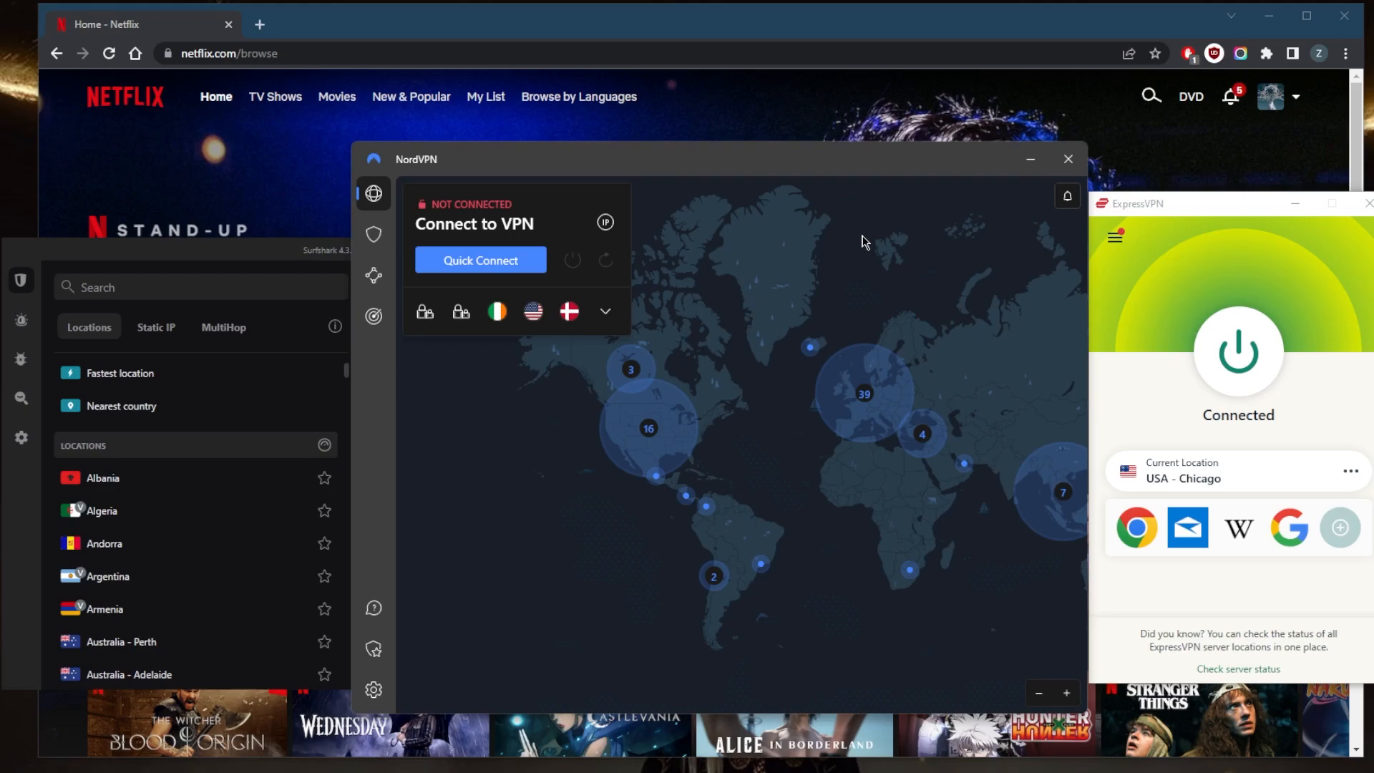
mouse_move(542, 321)
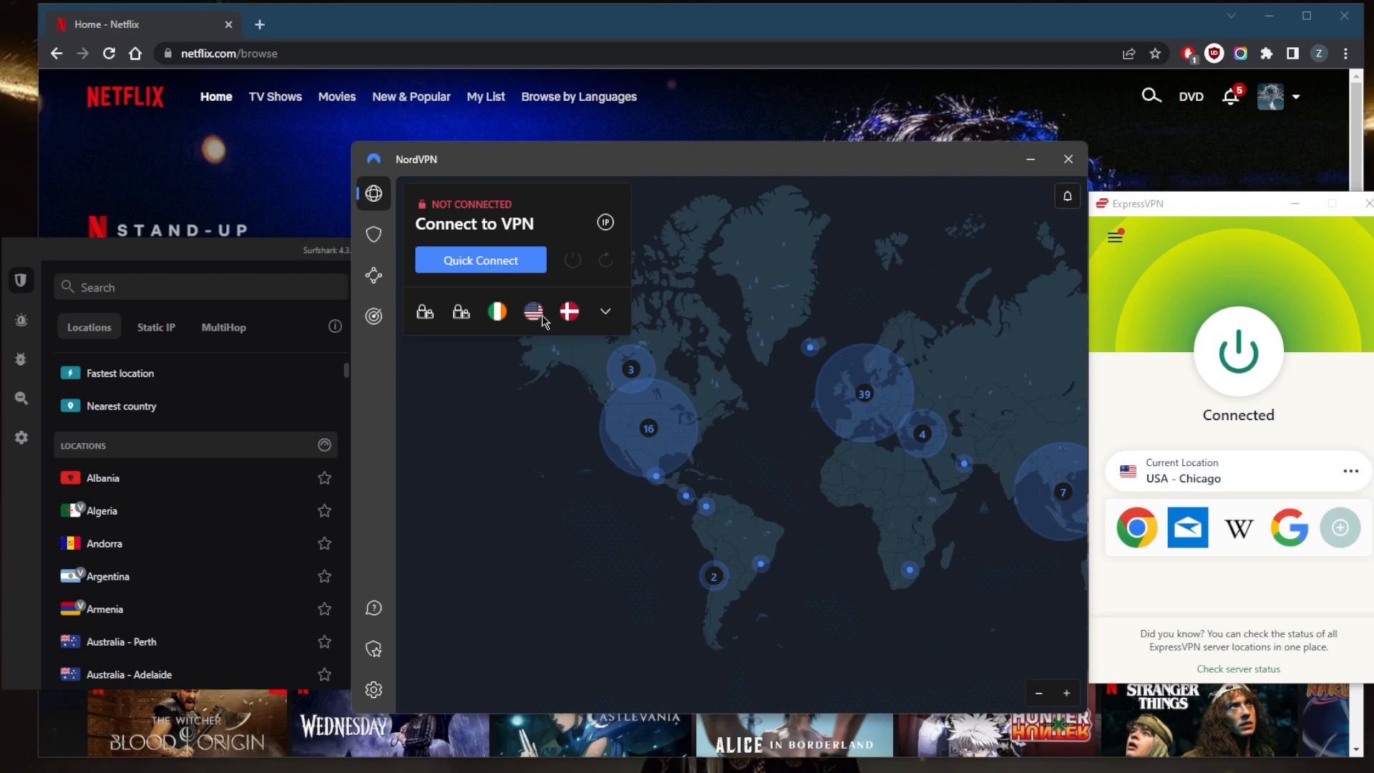
mouse_move(685, 322)
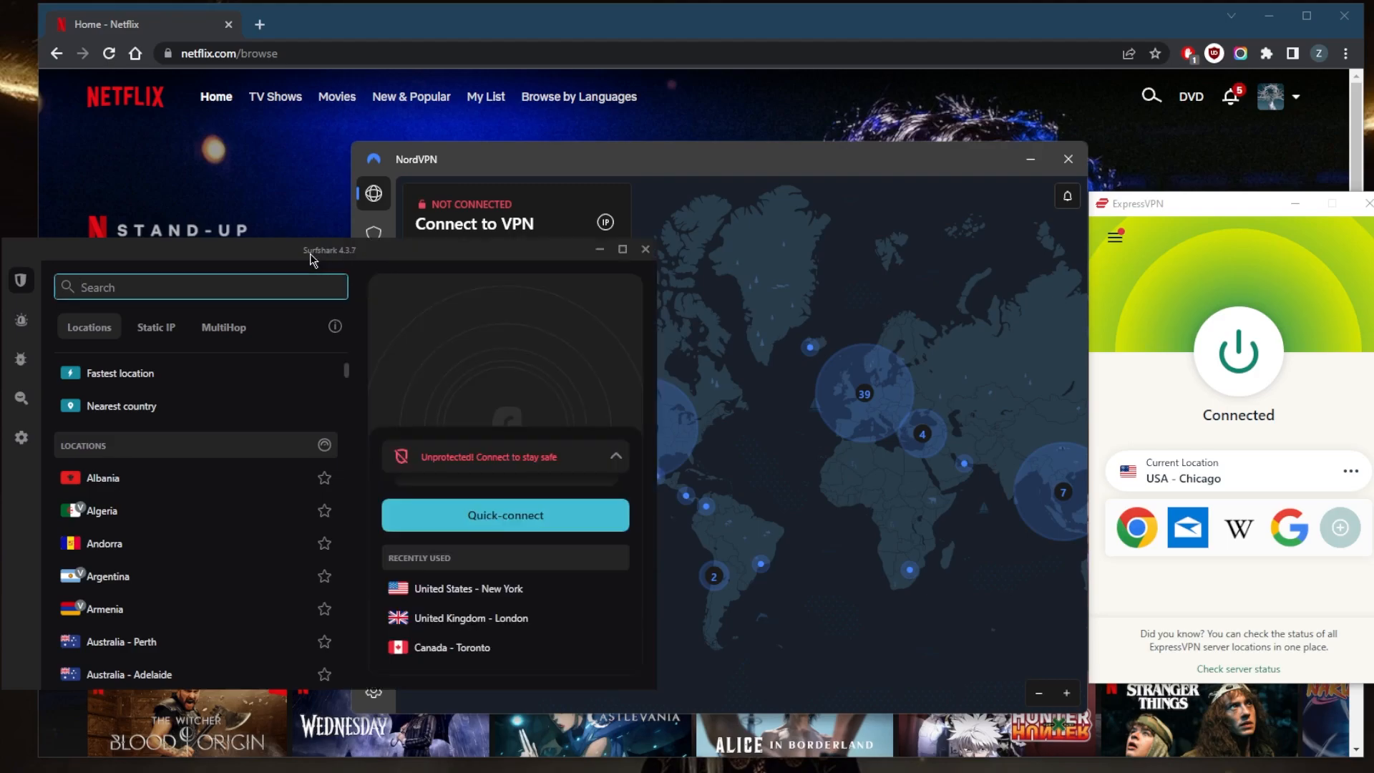
mouse_move(313, 259)
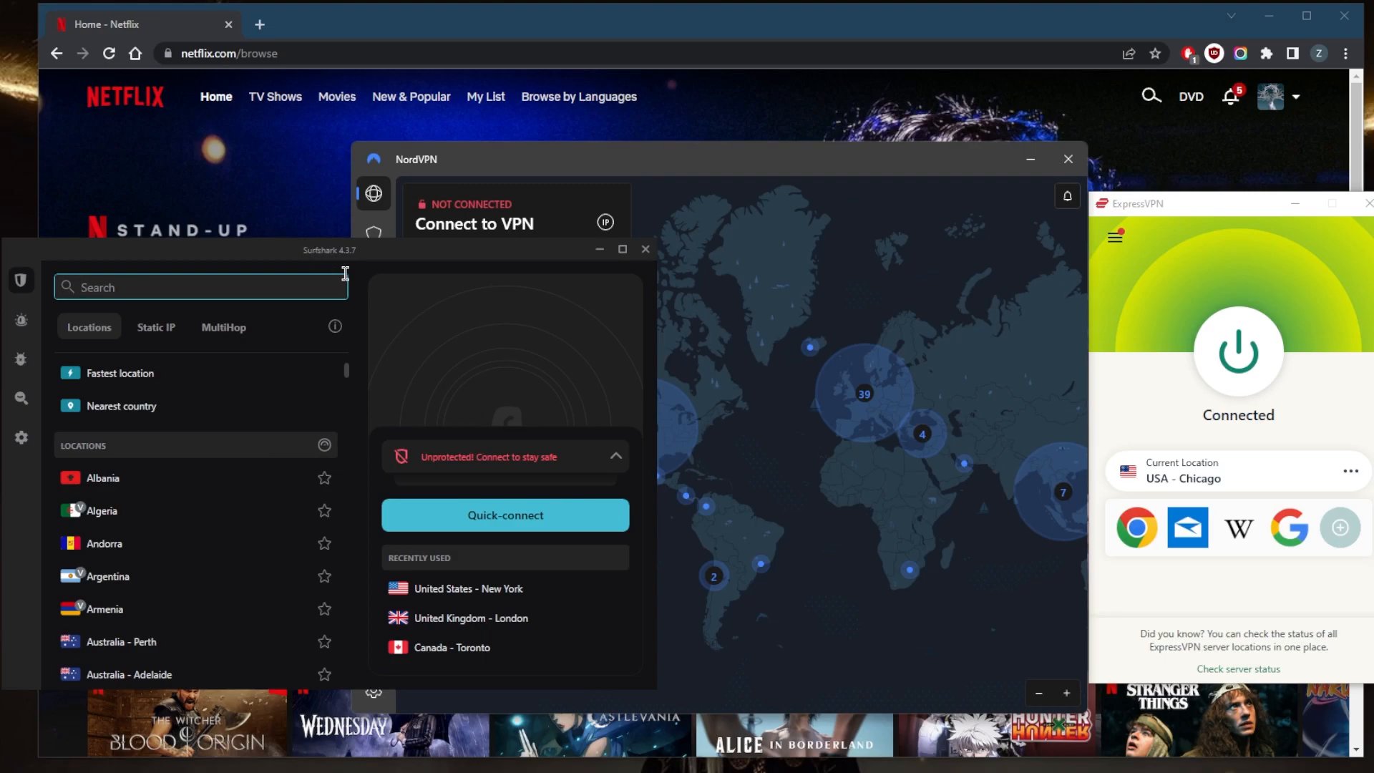
mouse_move(682, 307)
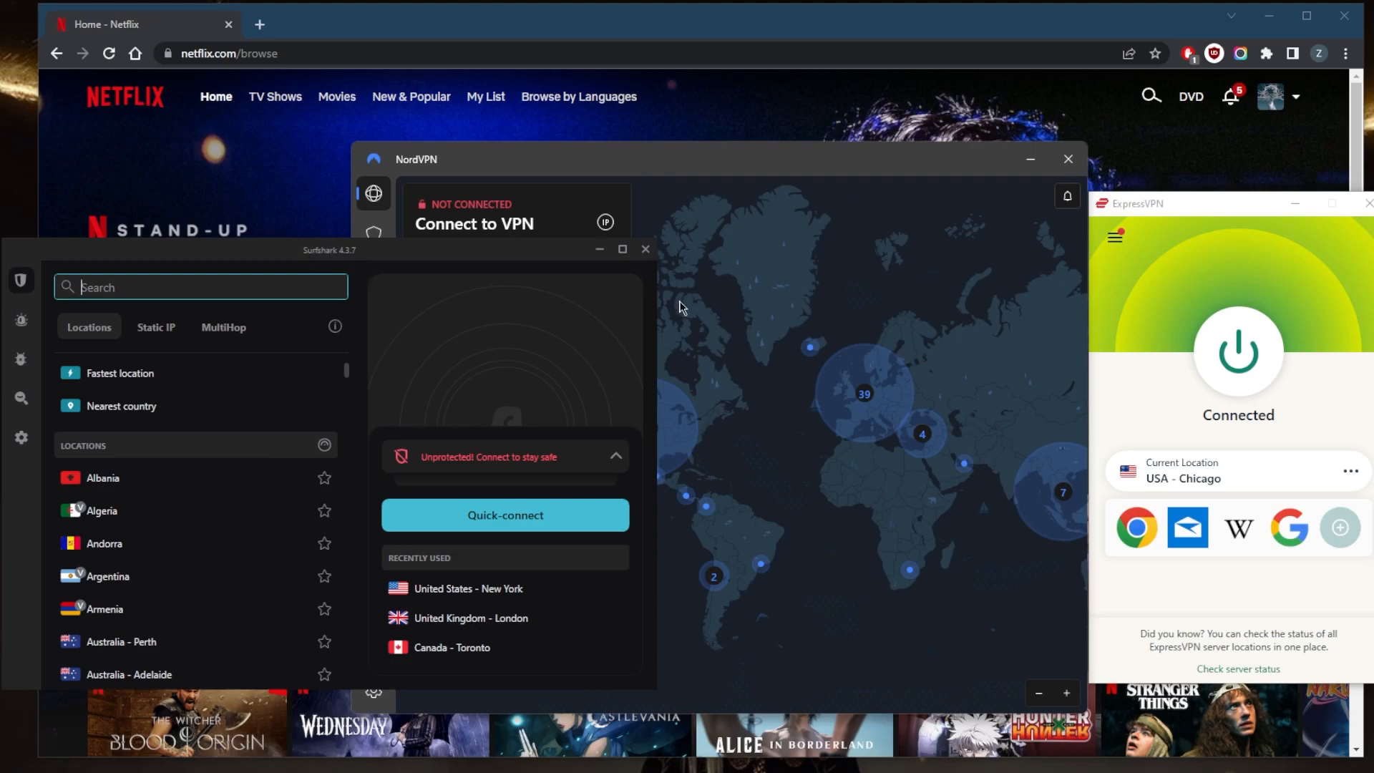
mouse_move(1209, 320)
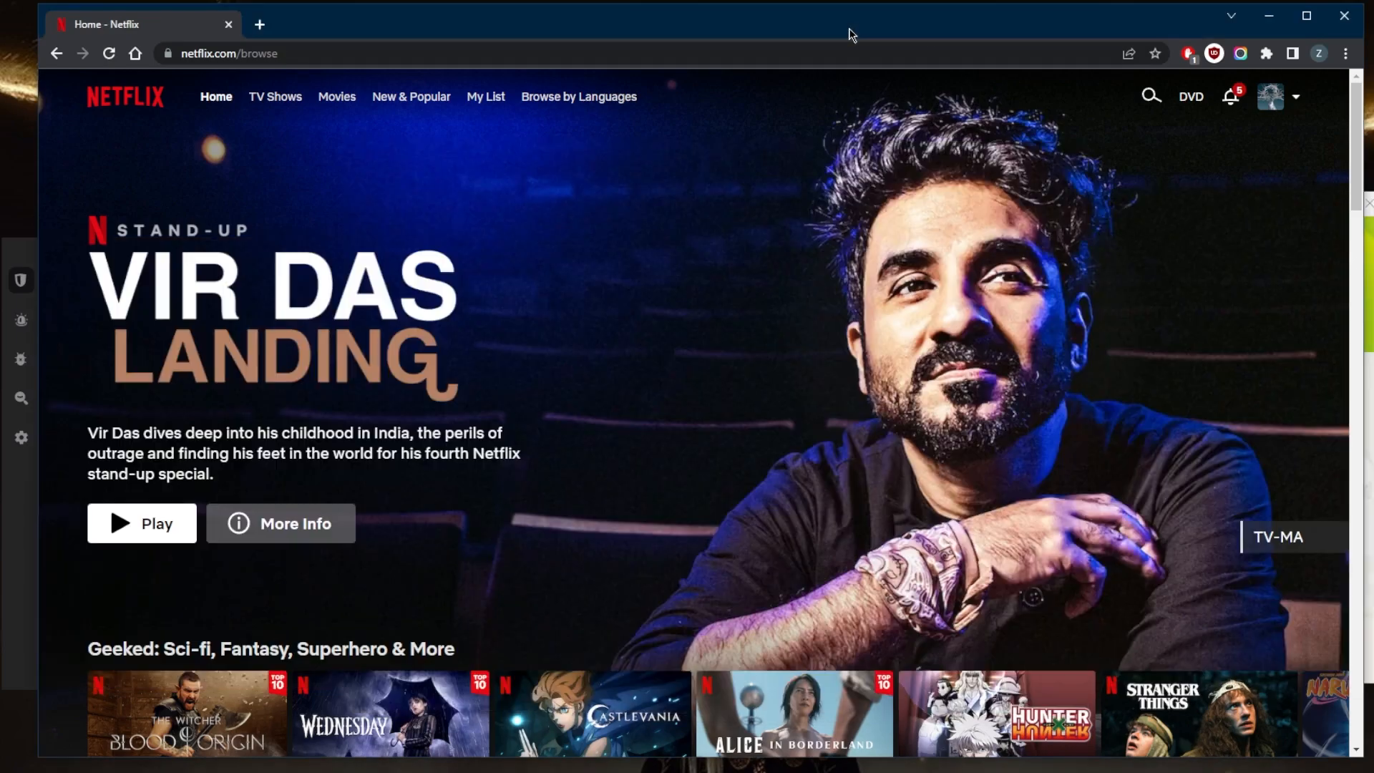
- Scroll down the Netflix home page while it reloads under the UK VPN connection
scroll(down, 3)
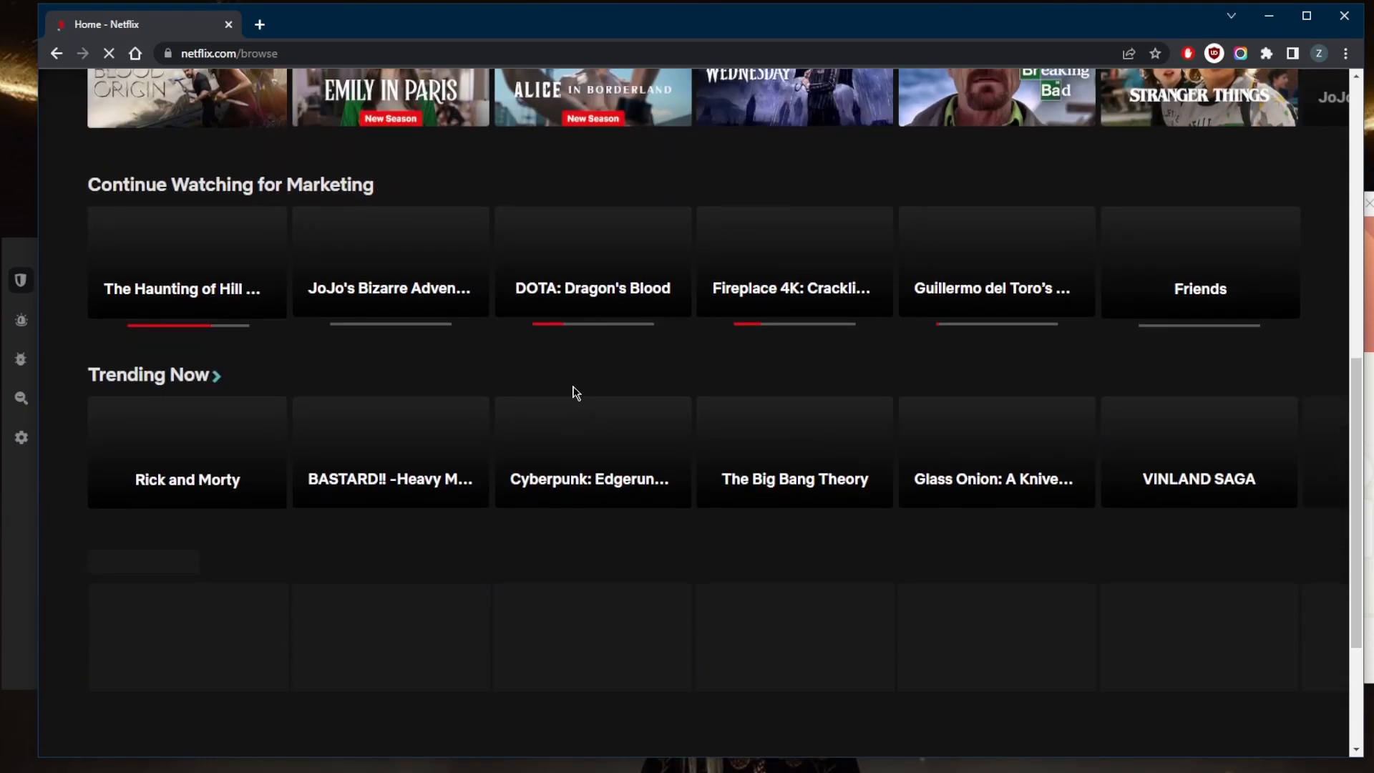
- Scroll past New Releases to the Top 10 Movies in the U.K. Today row
scroll(down, 3)
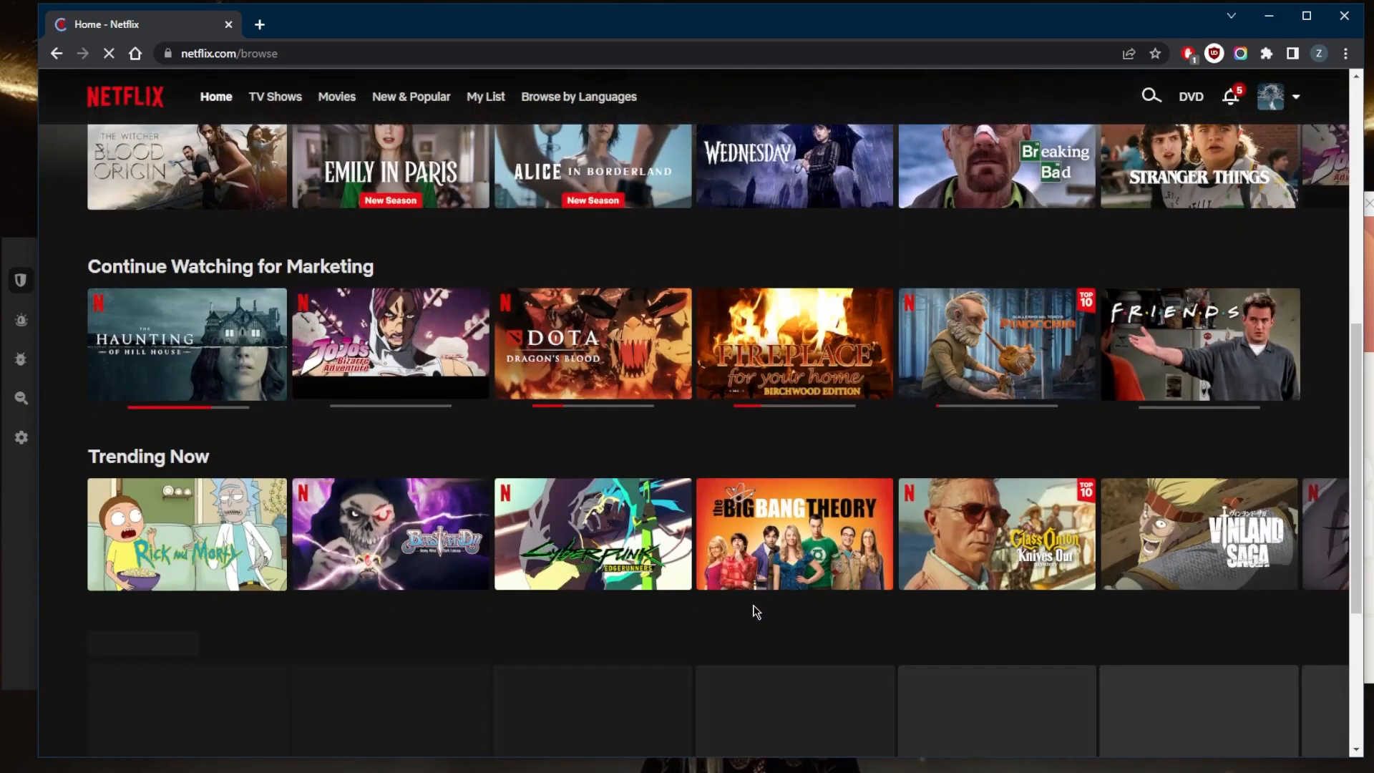
scroll(down, 3)
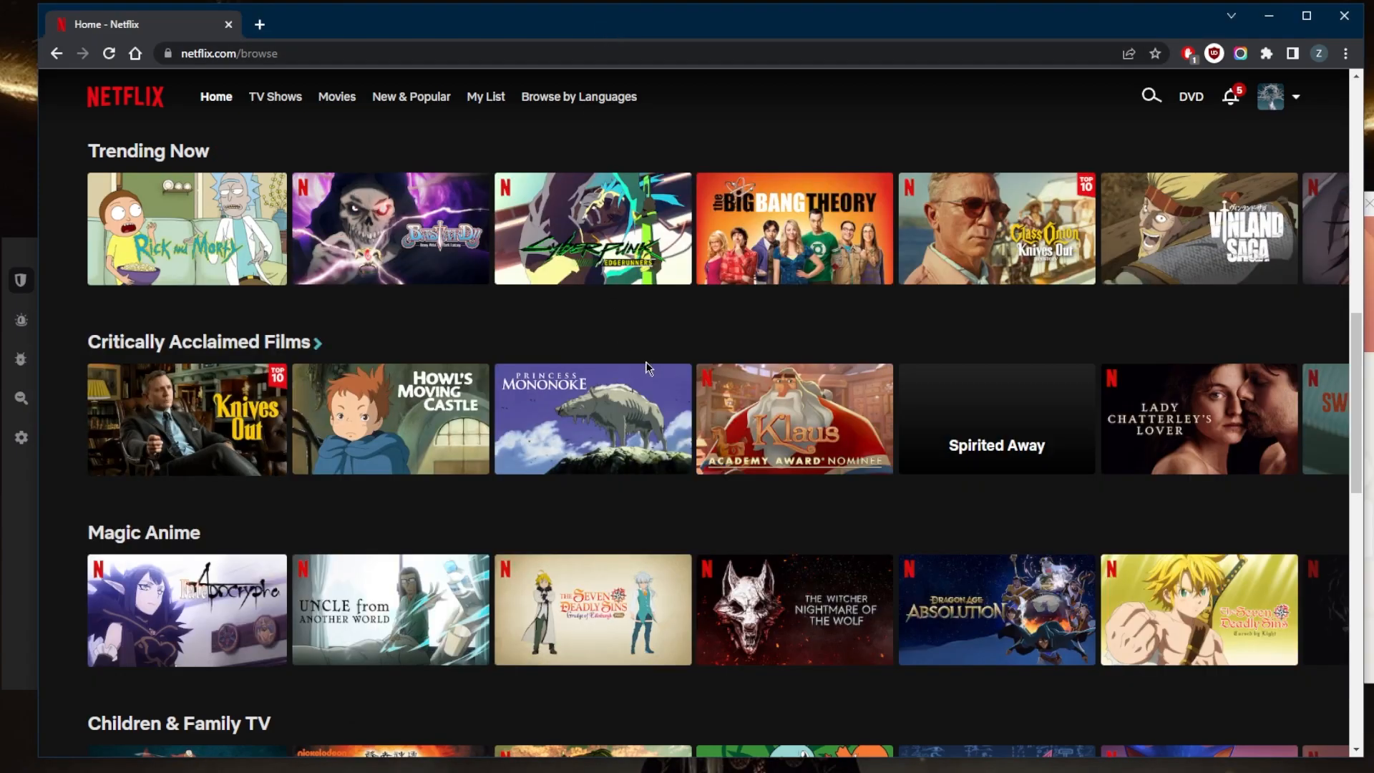
scroll(down, 3)
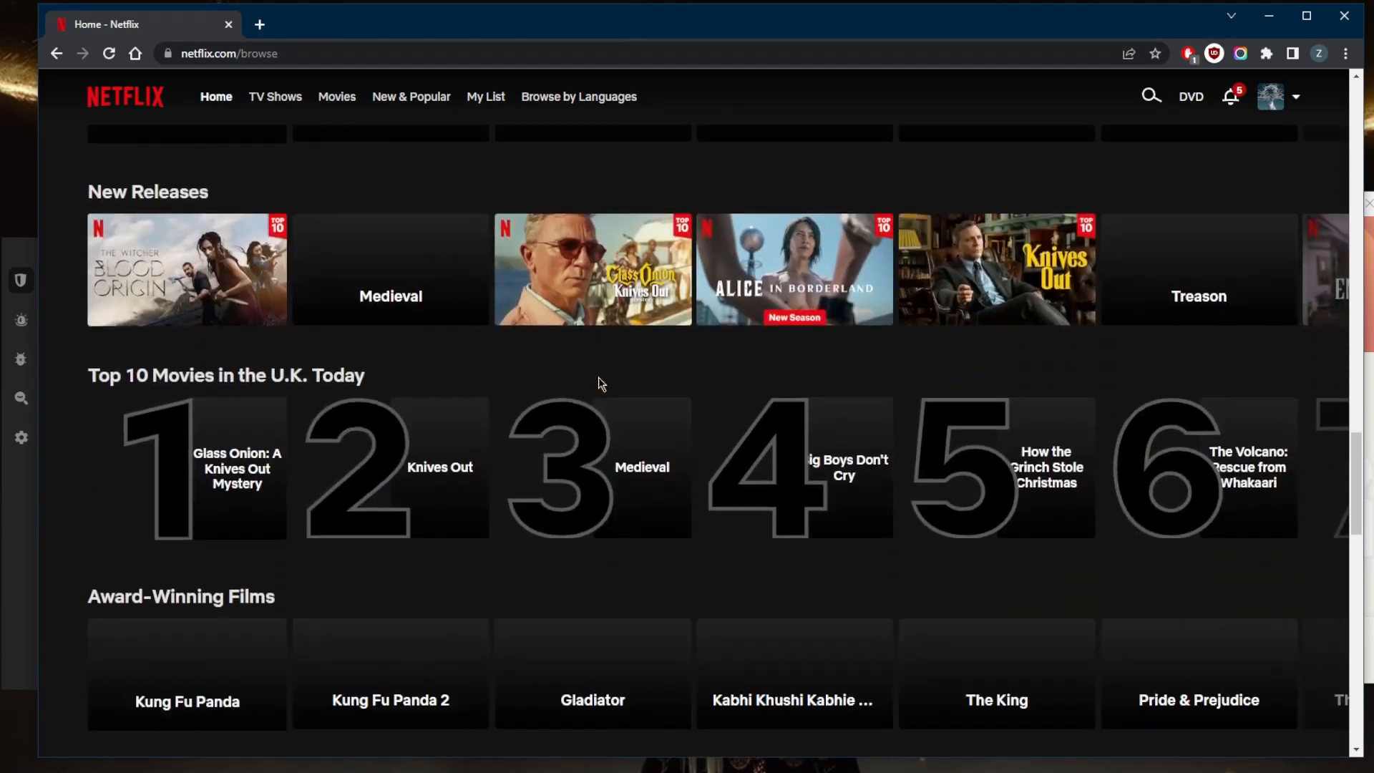
scroll(down, 3)
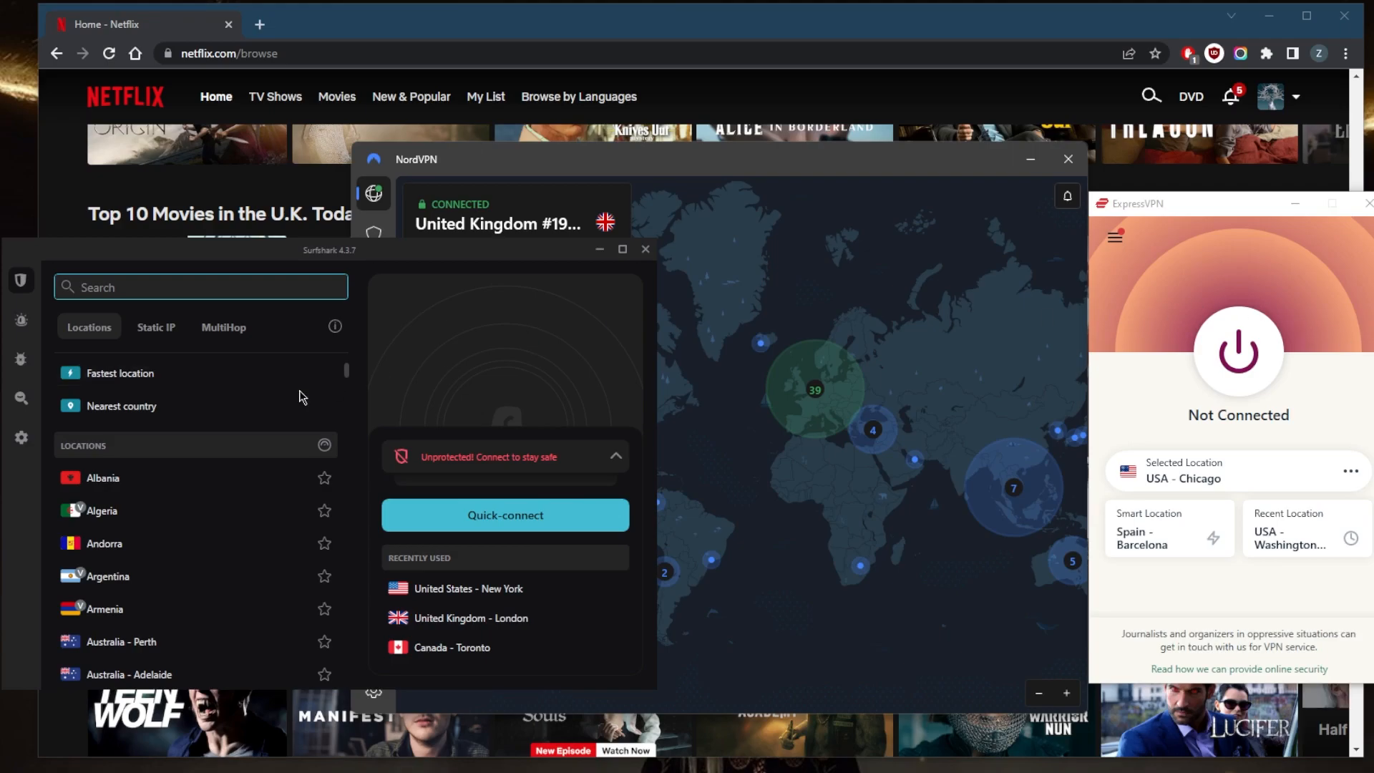
mouse_move(367, 368)
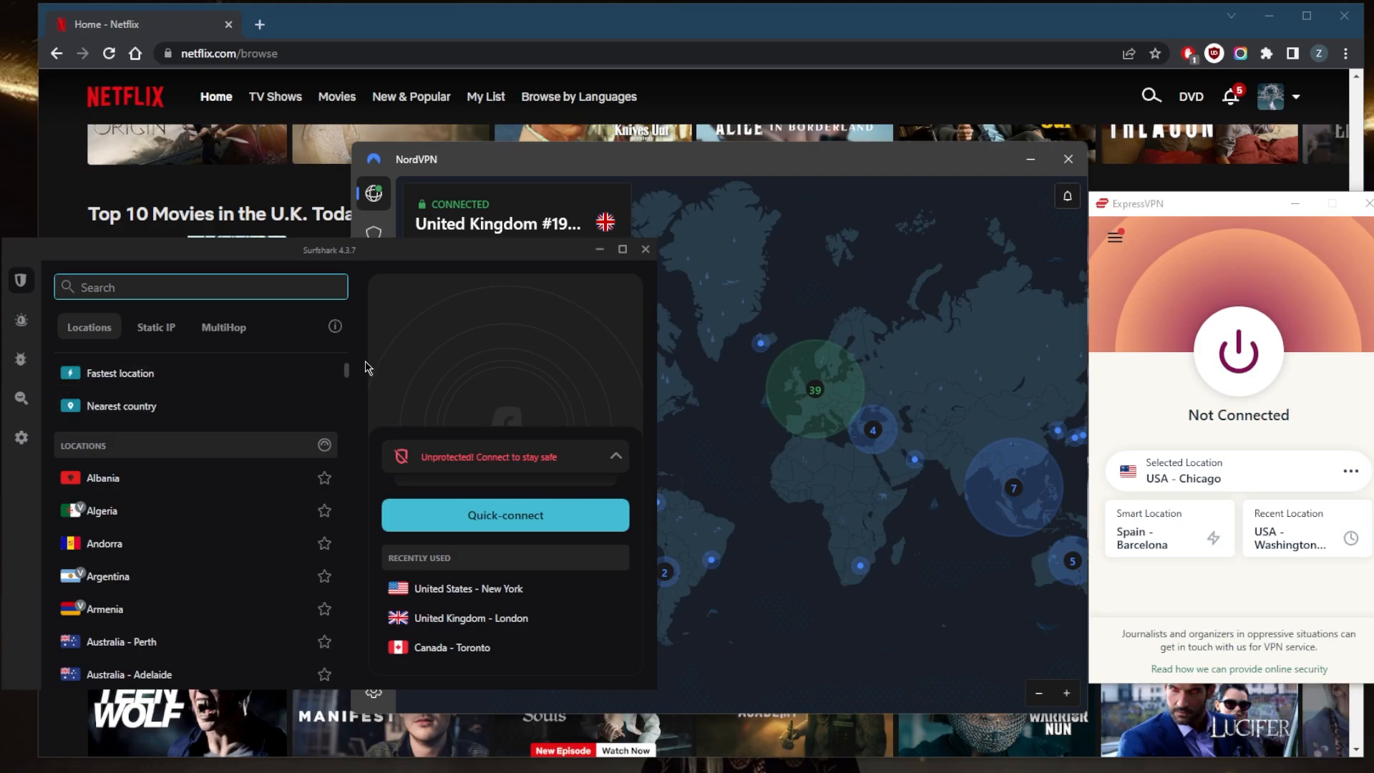
mouse_move(412, 386)
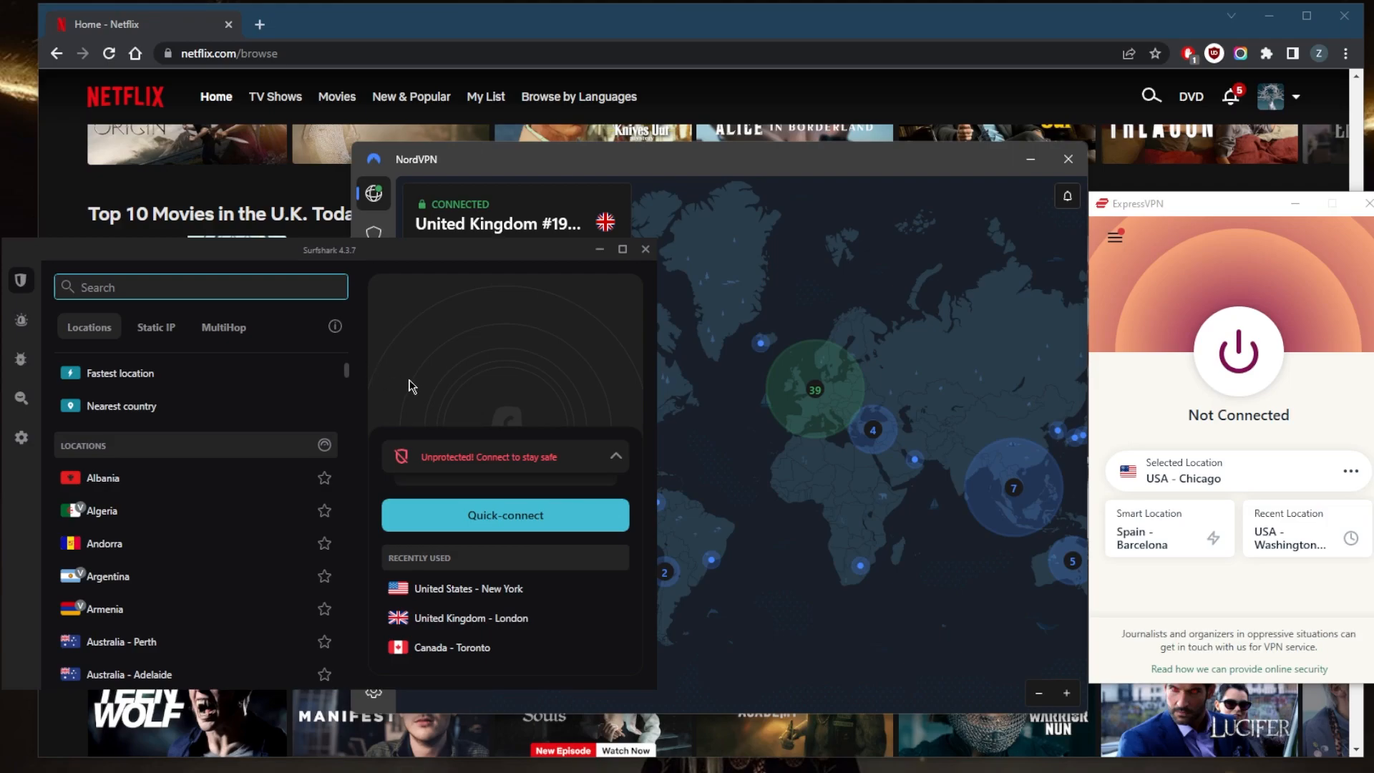
mouse_move(455, 397)
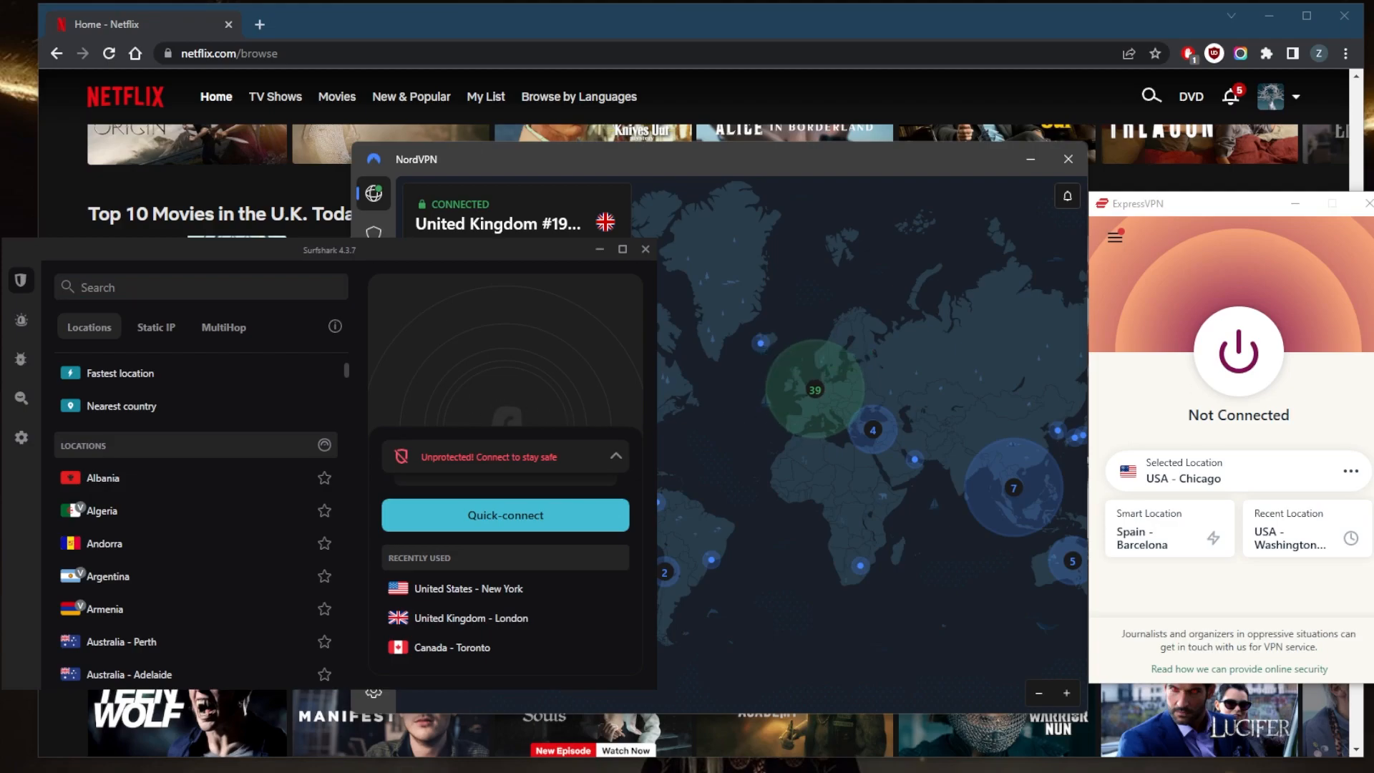
mouse_move(1008, 367)
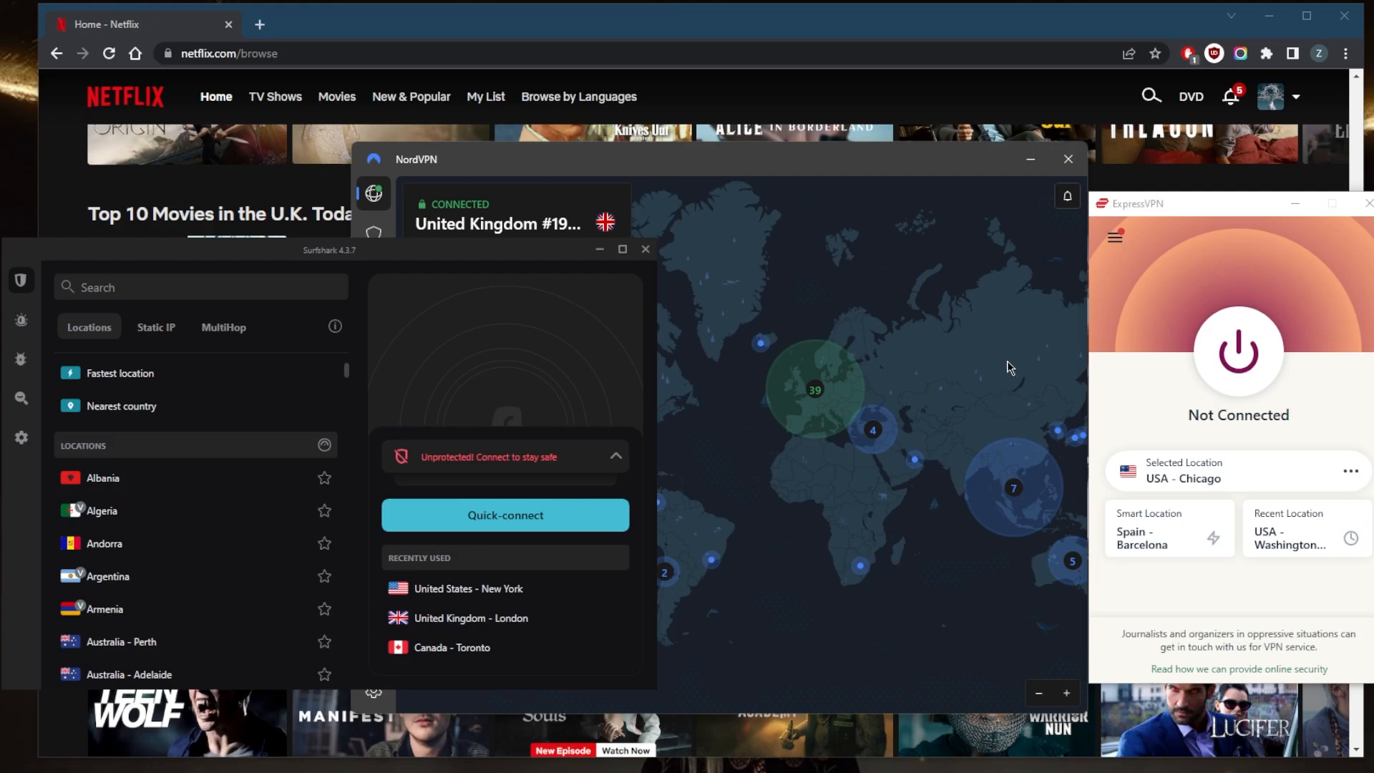
mouse_move(996, 367)
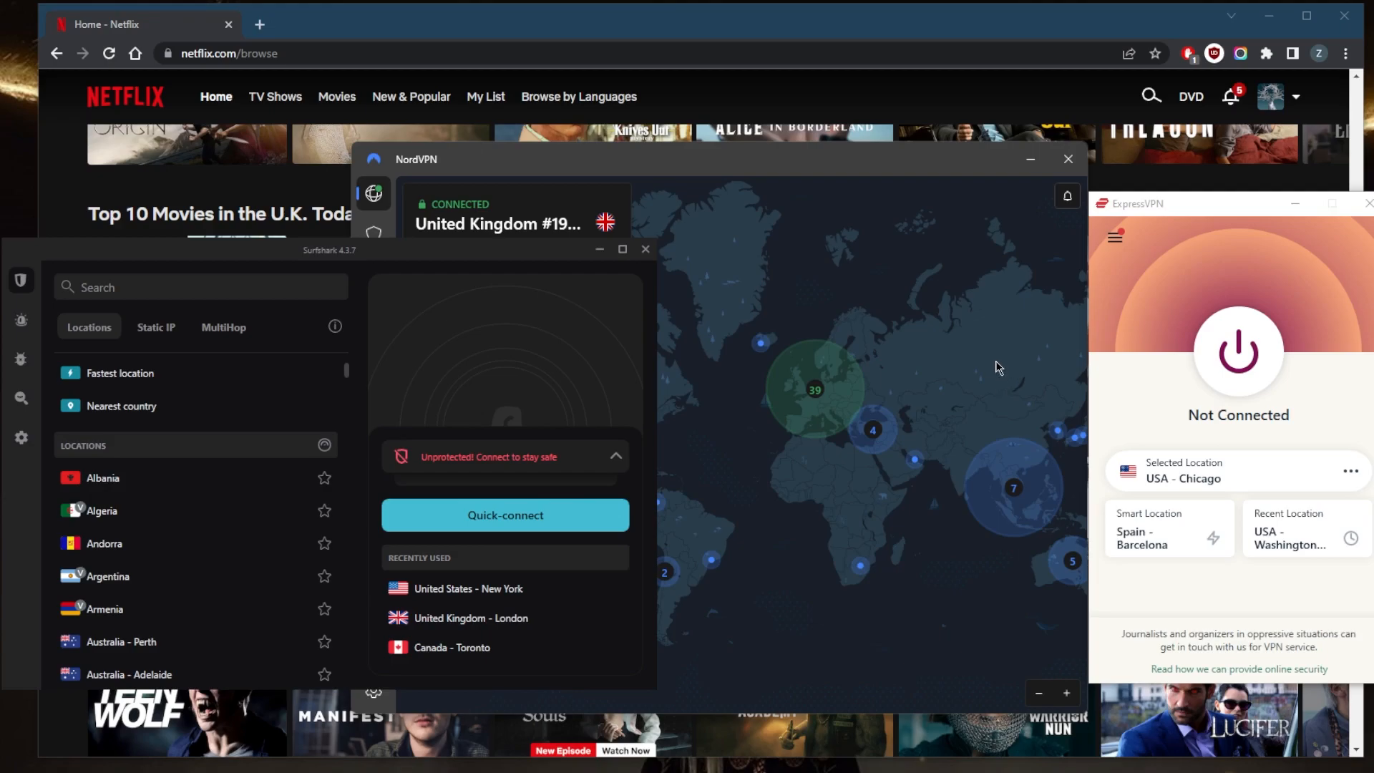
mouse_move(736, 360)
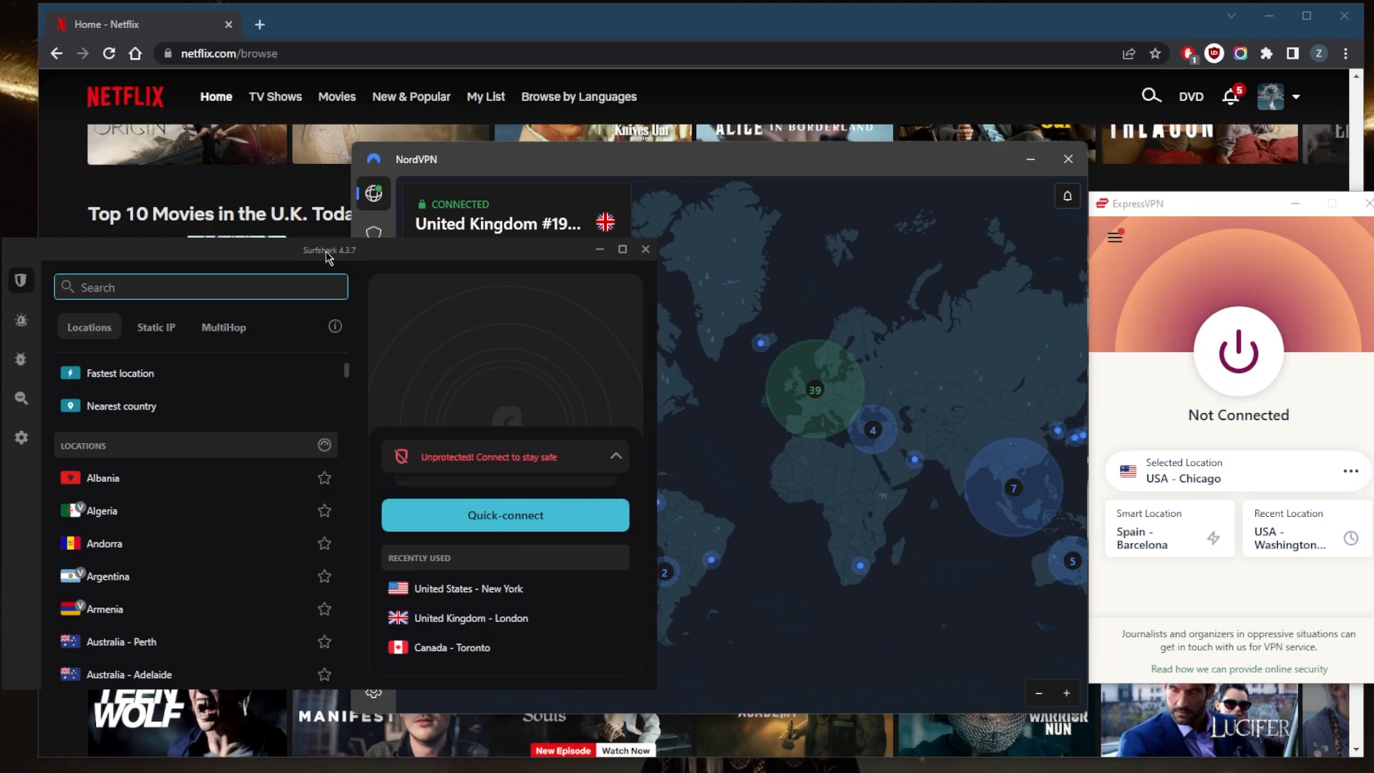
mouse_move(438, 251)
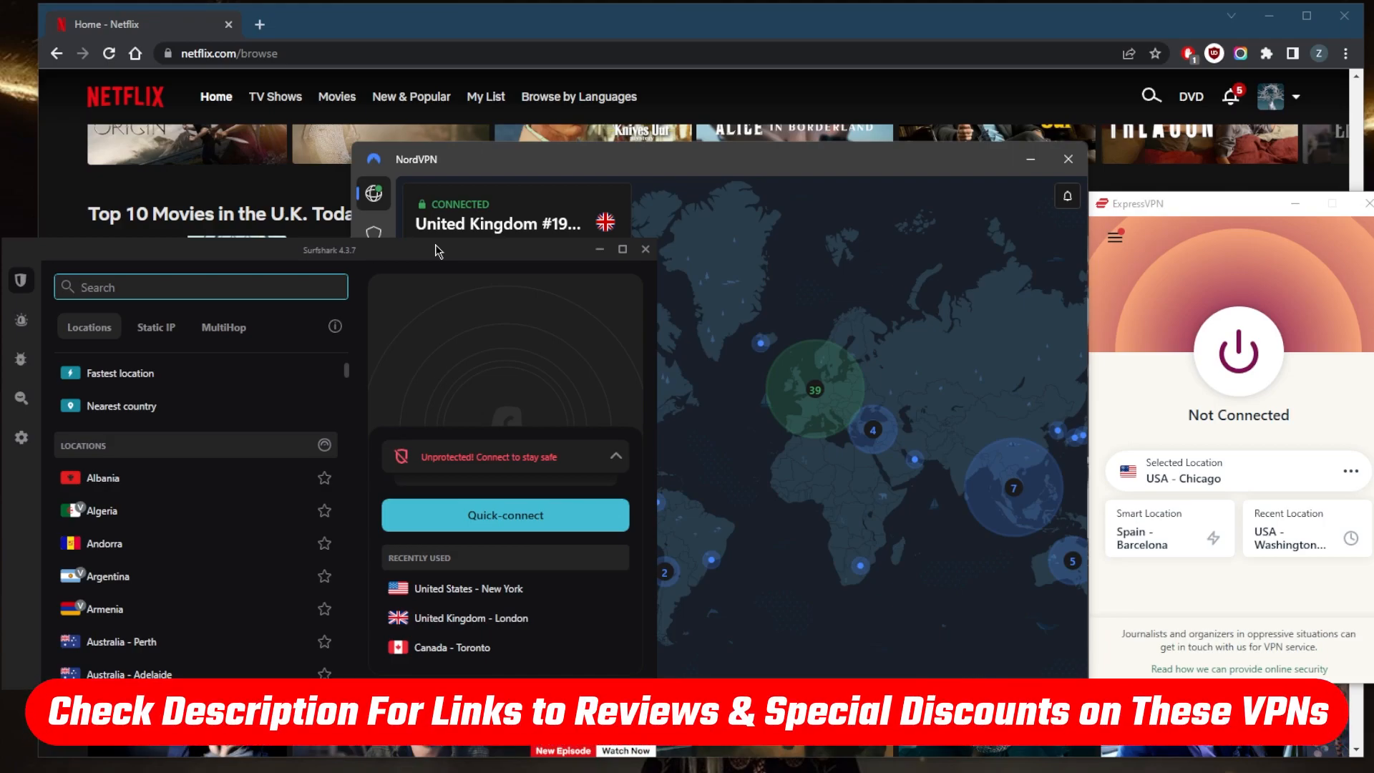
mouse_move(1206, 343)
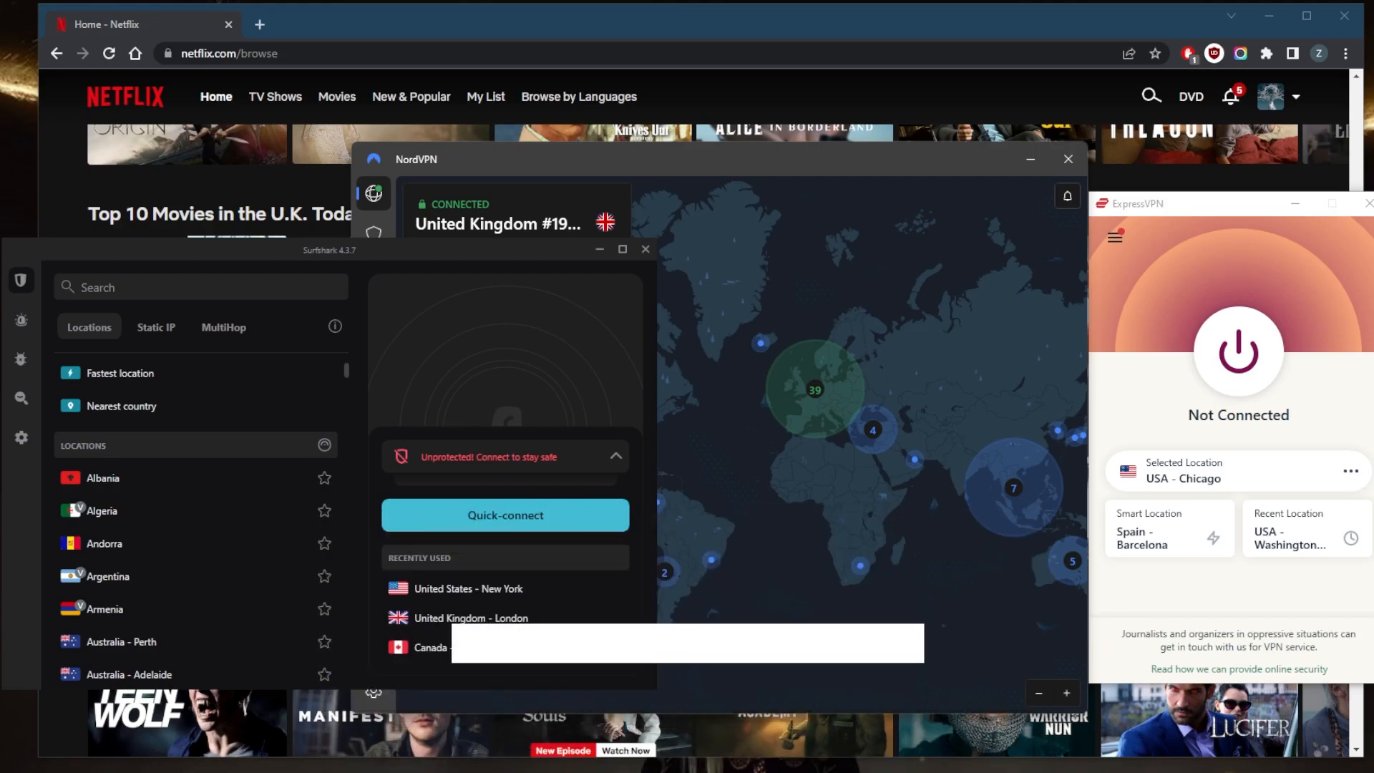
click(689, 643)
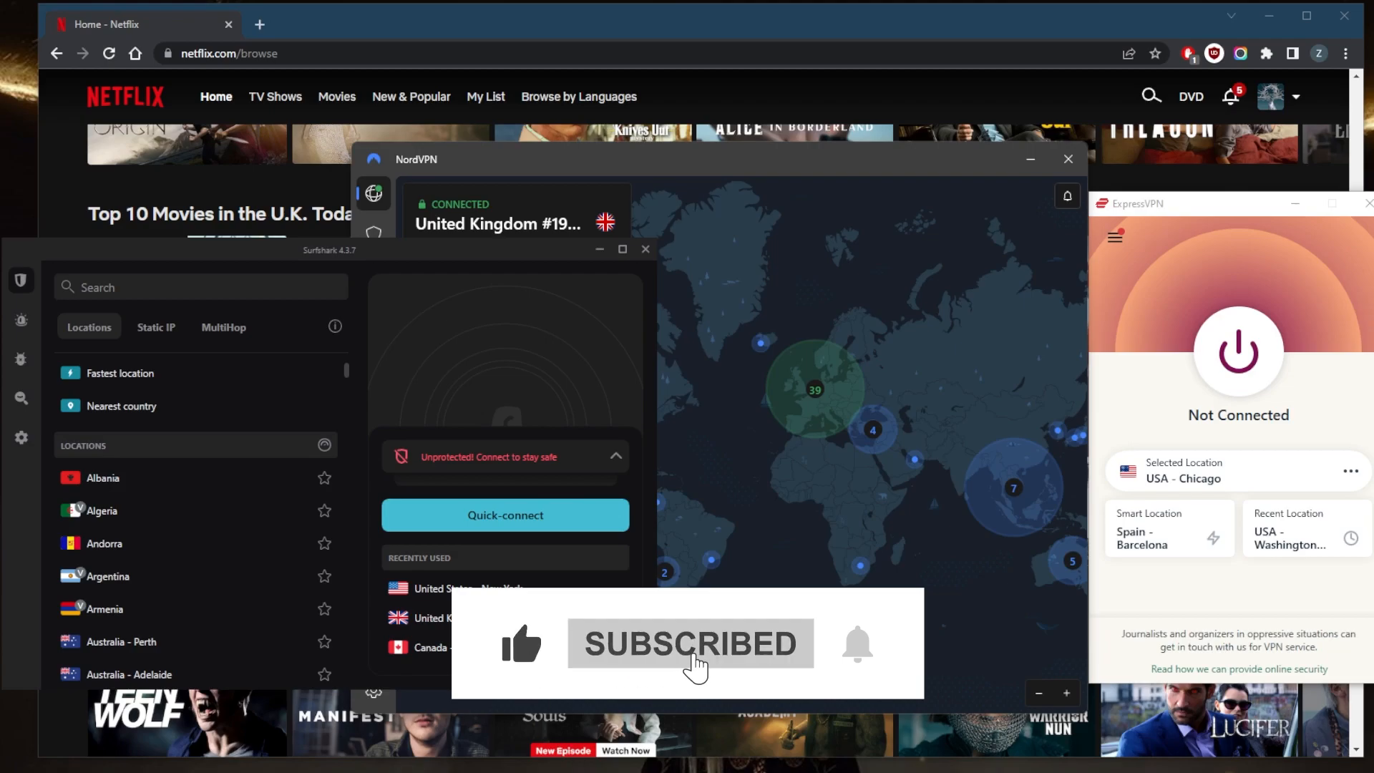